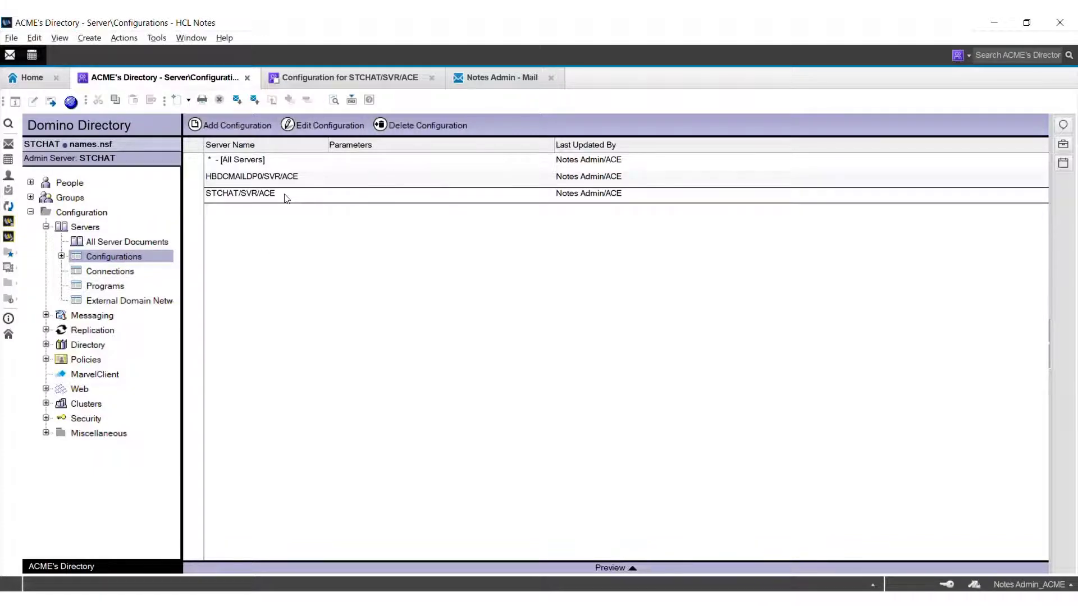
# Open the STCHAT/SVR/ACE entry from the Domino Directory Configurations view
pyautogui.doubleClick(240, 193)
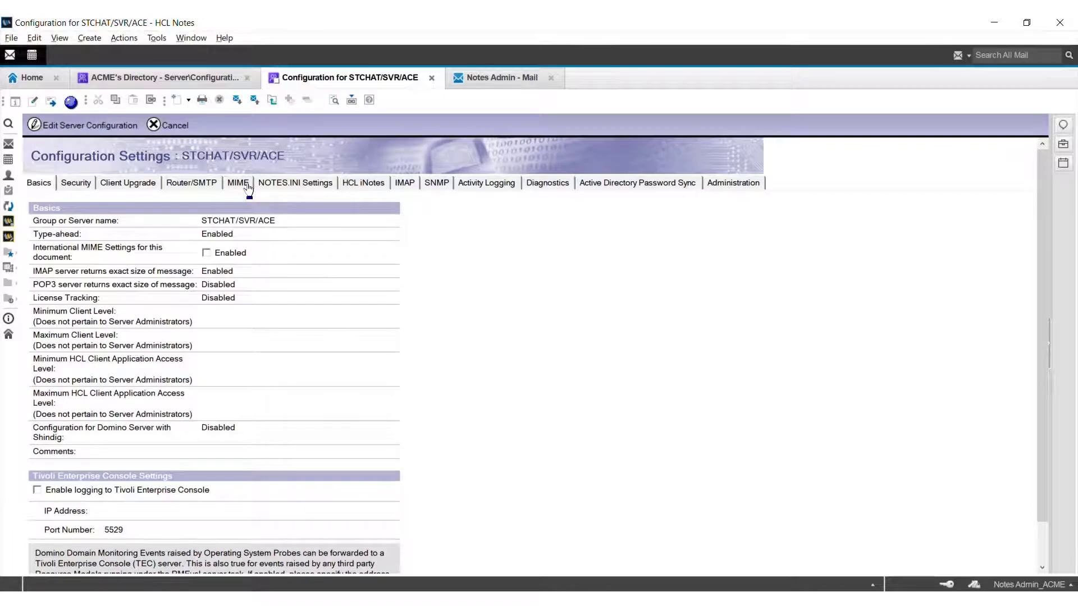
# Inspect the disabled MIME Return receipts option, close the document, and show the Notes Admin inbox
pyautogui.click(237, 183)
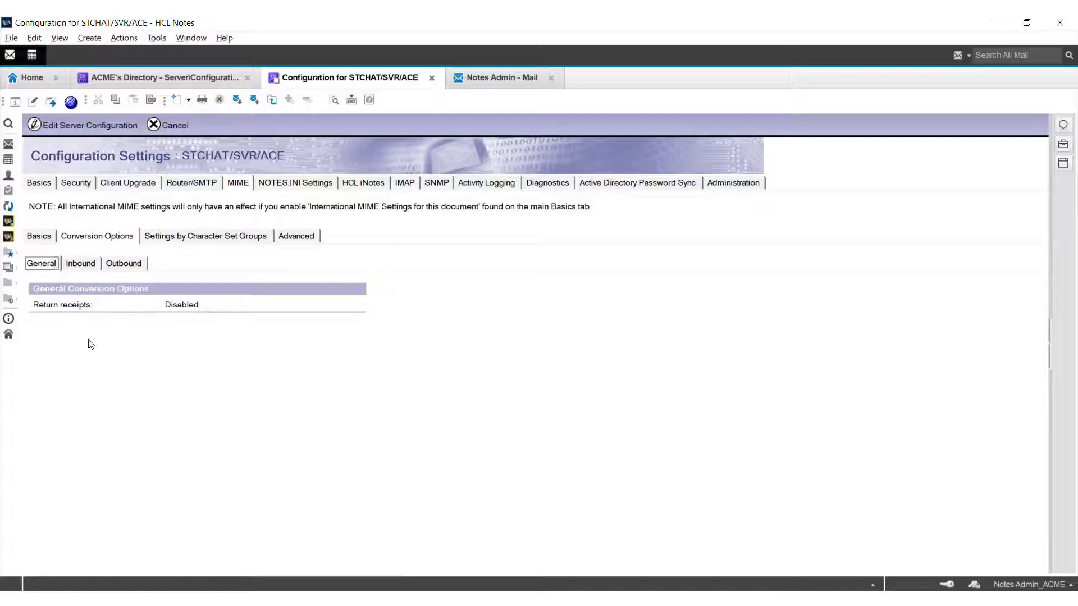
pyautogui.moveTo(52, 317)
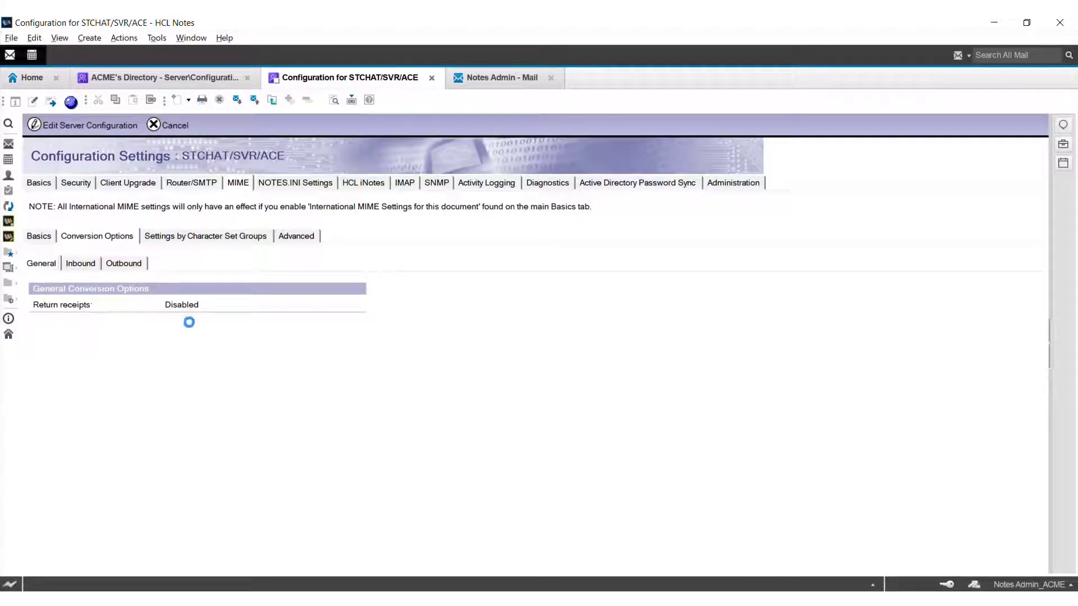
pyautogui.click(88, 125)
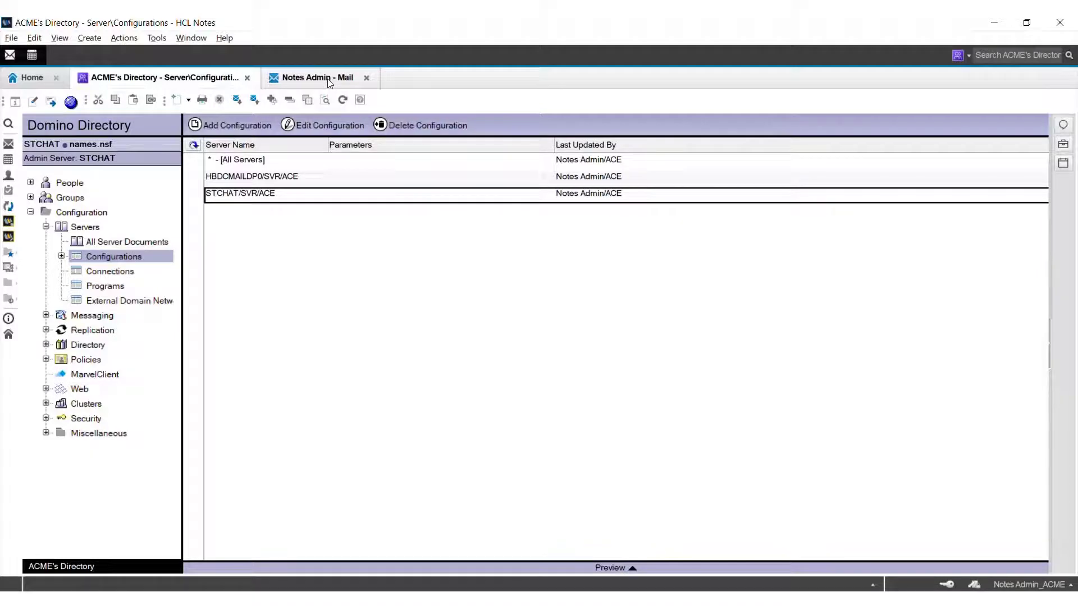
pyautogui.click(311, 77)
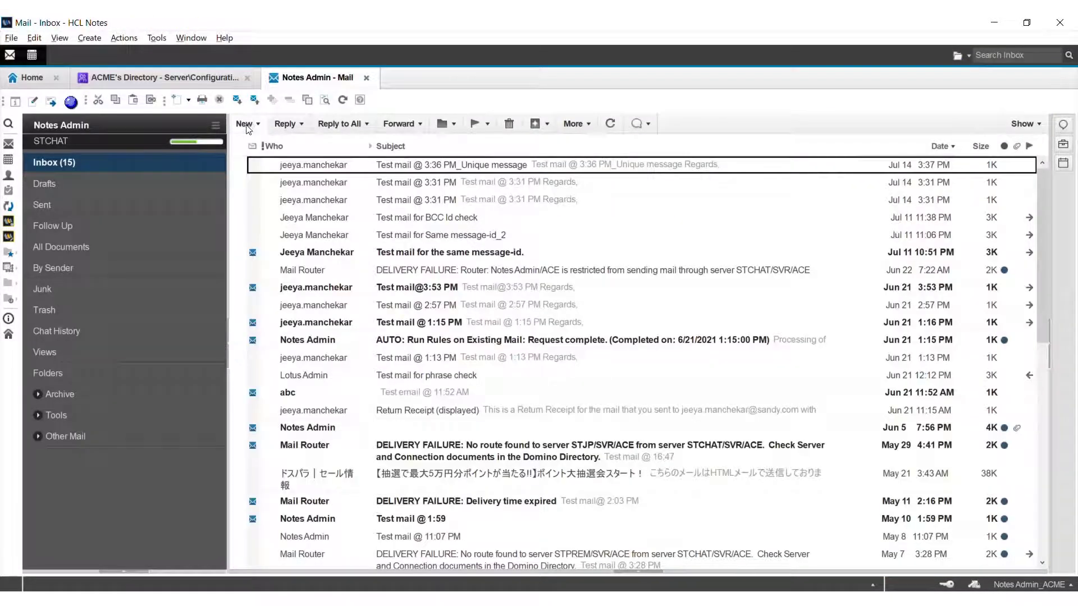
# Send 'Test mail with return receipt' as subject and body with Return receipt ticked
pyautogui.click(245, 124)
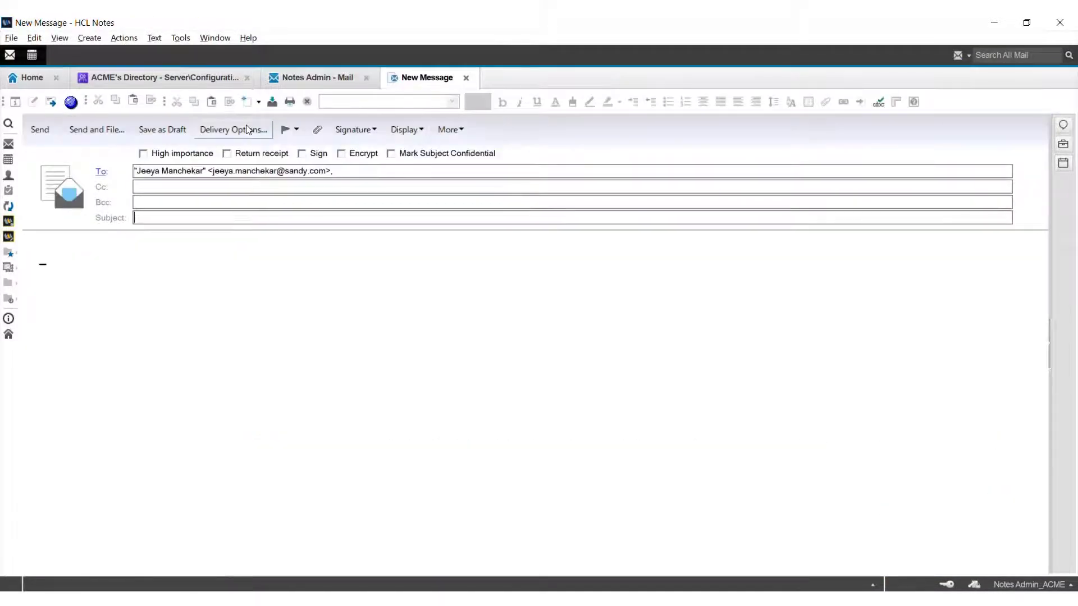
pyautogui.write('Test mail with return receipt')
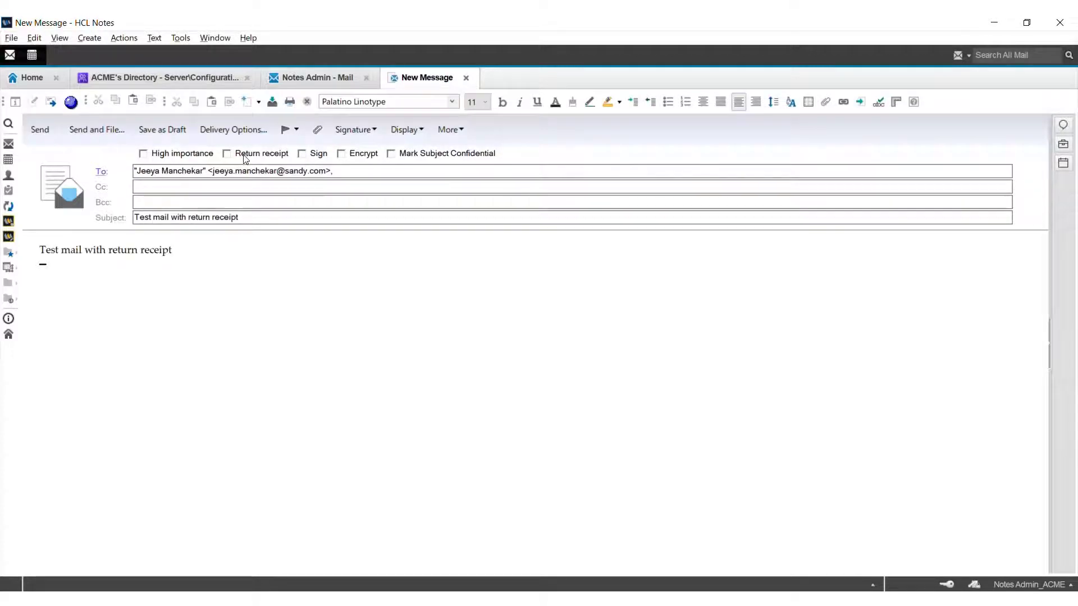
pyautogui.click(227, 153)
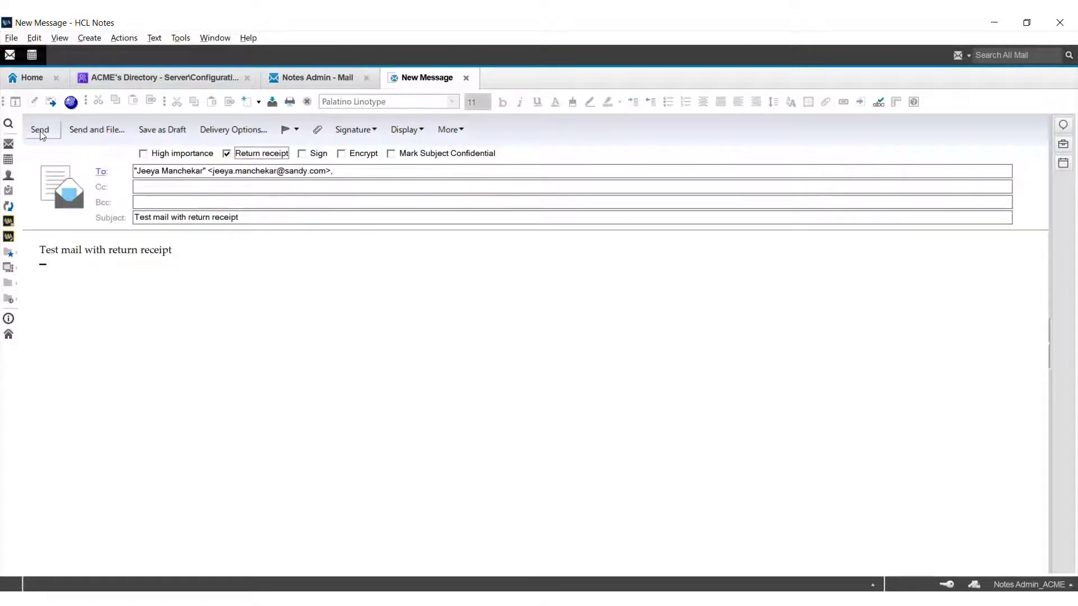
pyautogui.click(39, 129)
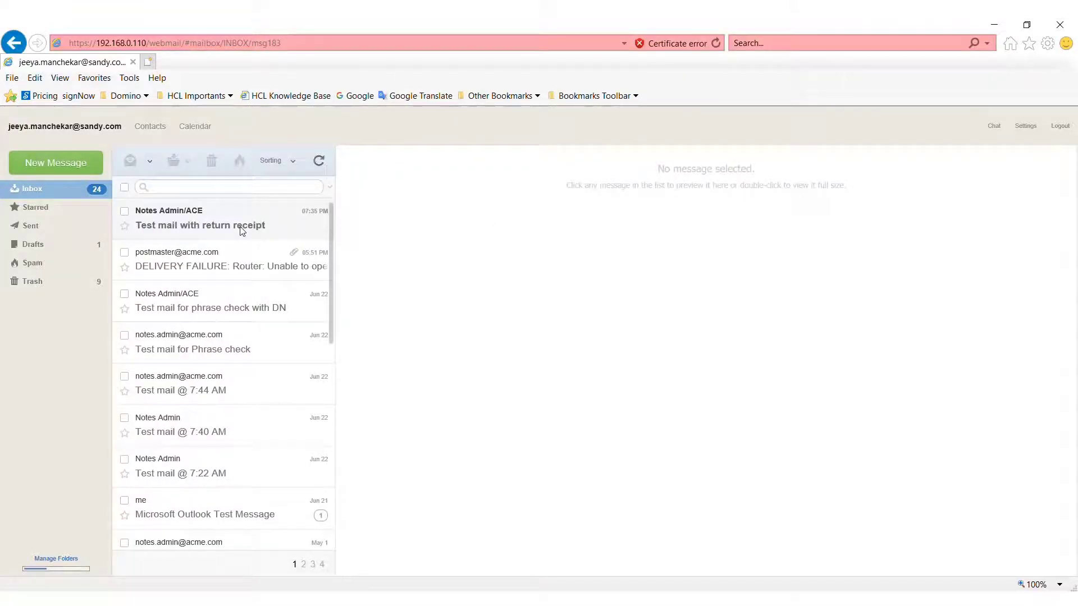
# Open the 'Test mail with return receipt' message in Roundcube and acknowledge the sender-notification banner
pyautogui.click(200, 224)
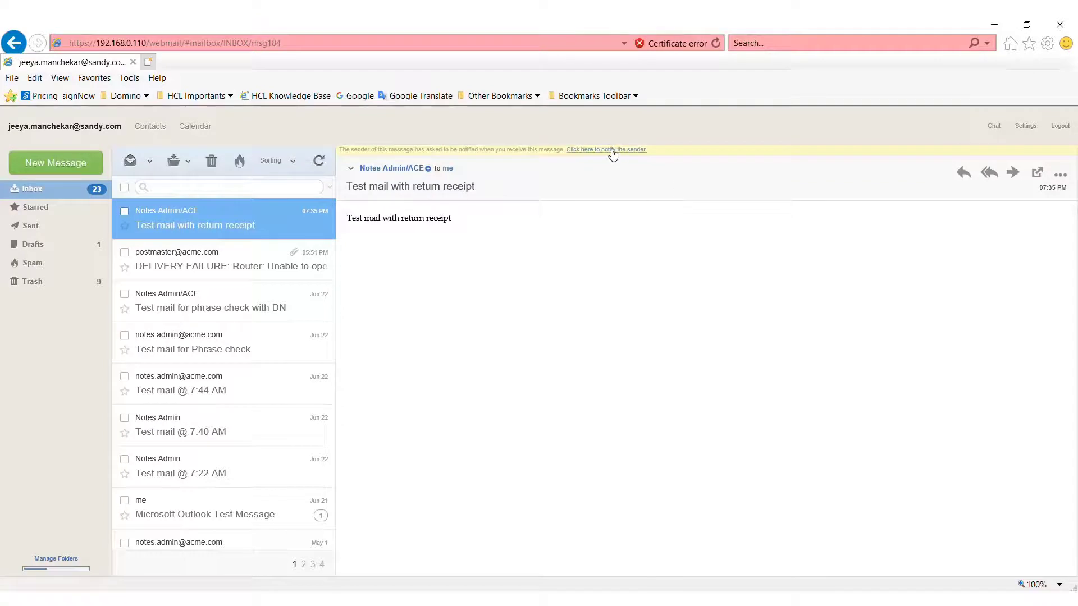
pyautogui.click(605, 149)
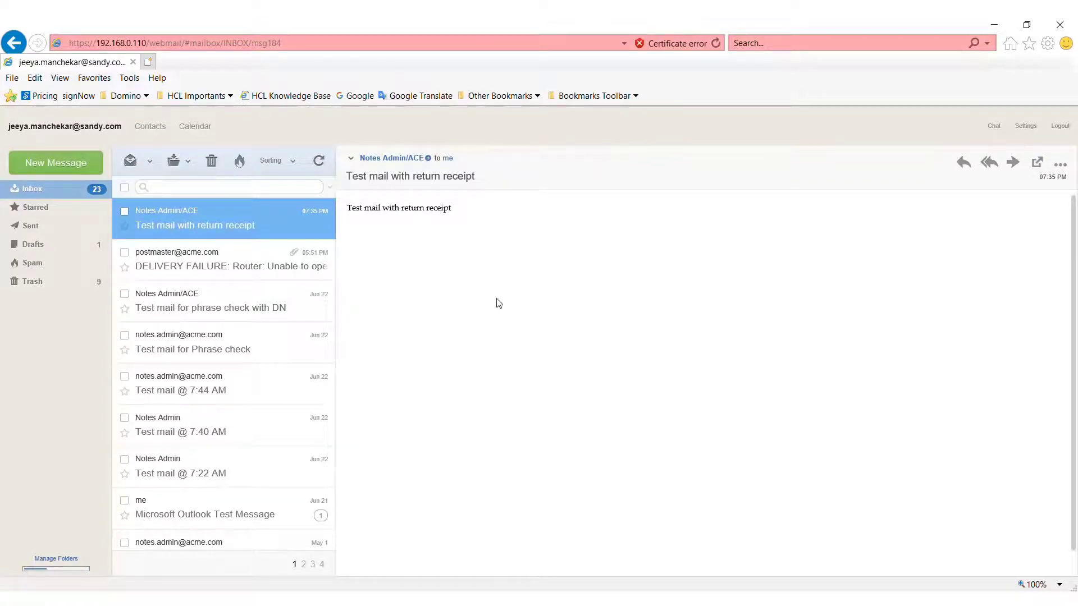
pyautogui.moveTo(526, 294)
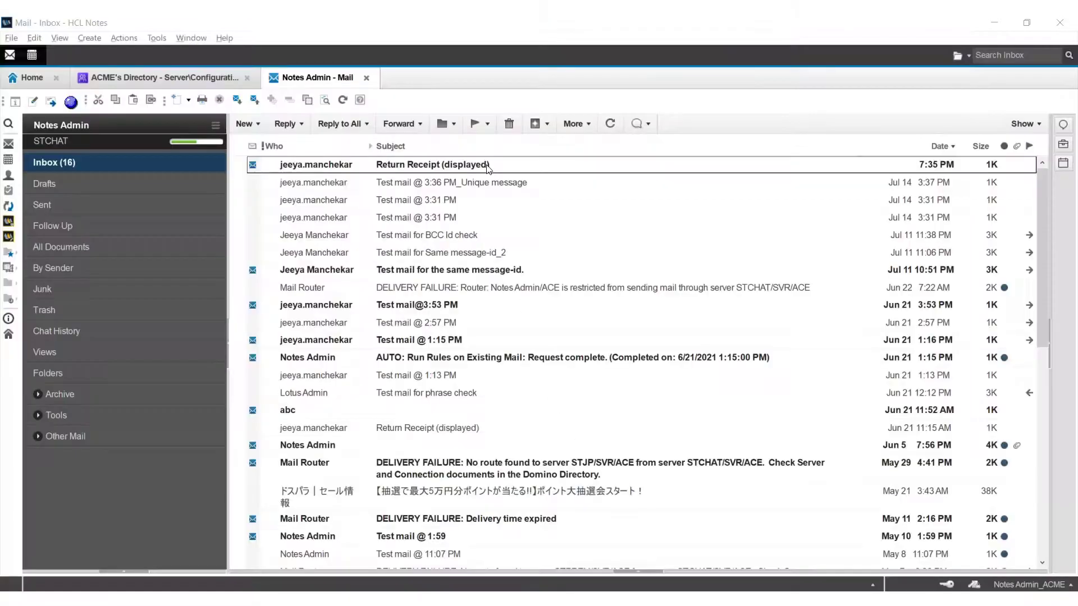
# Open the 'Return Receipt (displayed)' message at the top of the Notes inbox
pyautogui.doubleClick(431, 164)
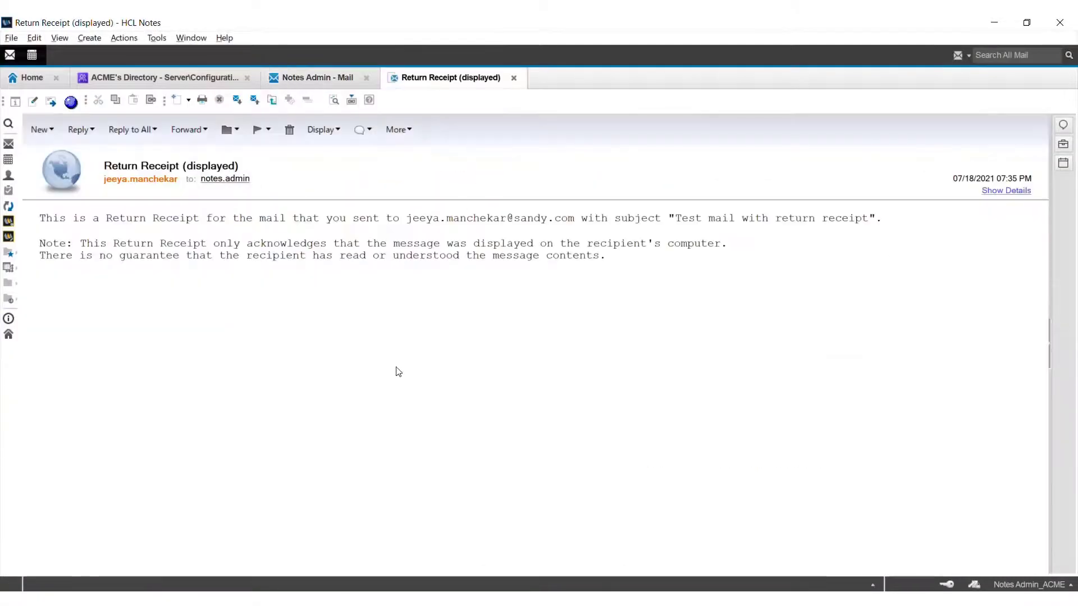